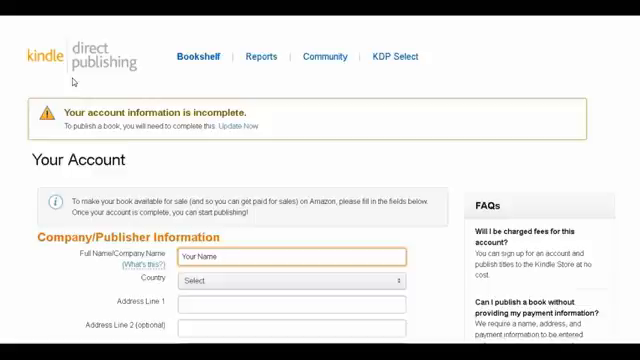
pyautogui.click(250, 258)
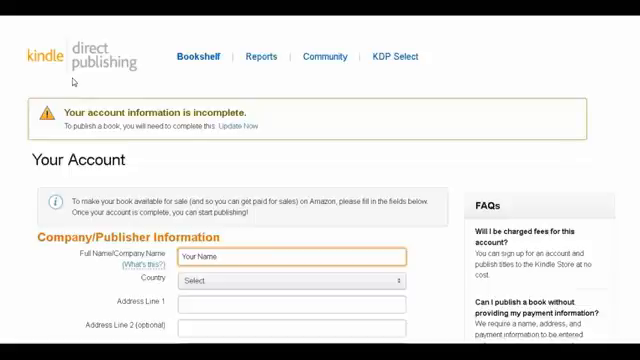
pyautogui.click(216, 256)
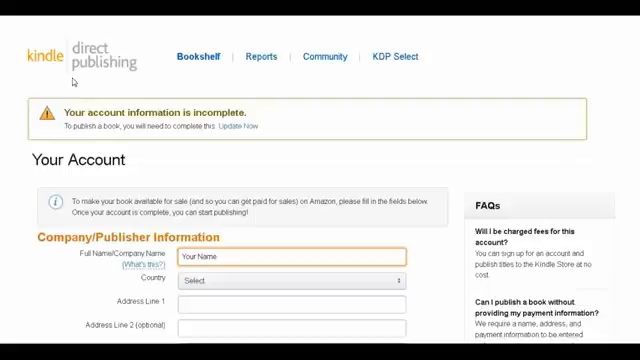
pyautogui.click(230, 256)
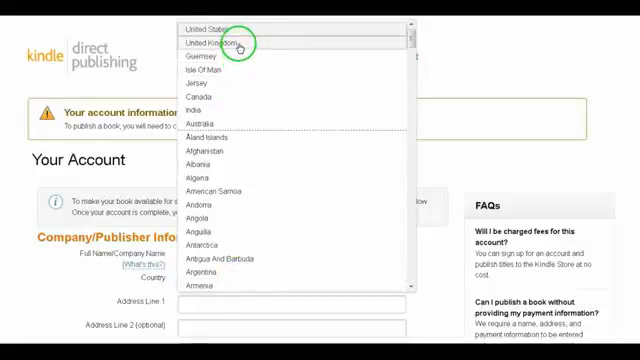
pyautogui.moveTo(236, 46)
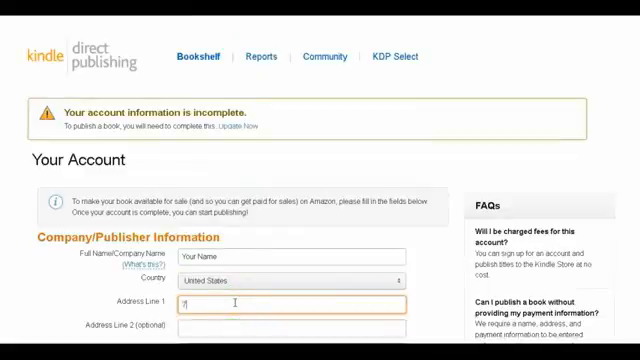
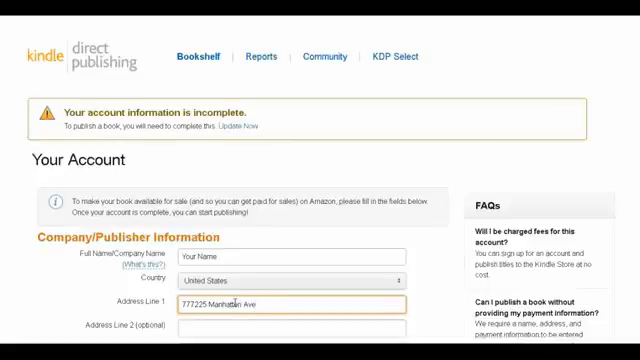
pyautogui.scroll(-3)
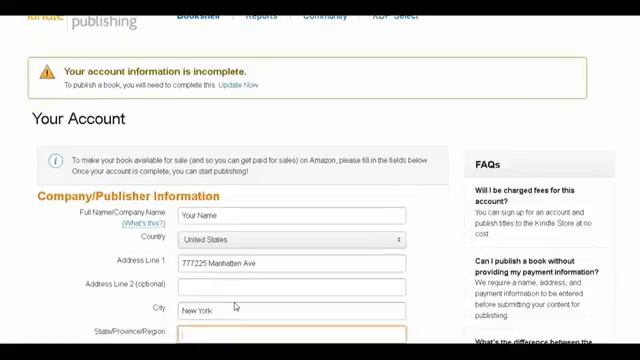
pyautogui.write('New York')
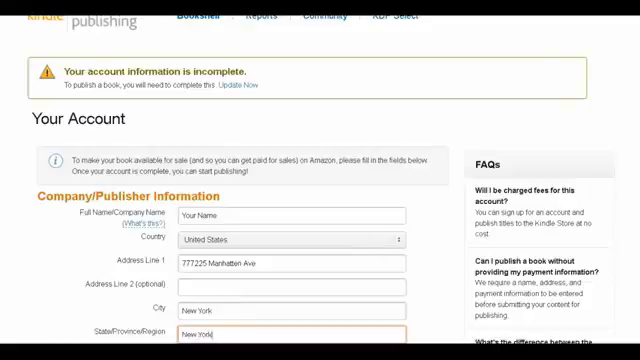
pyautogui.scroll(-3)
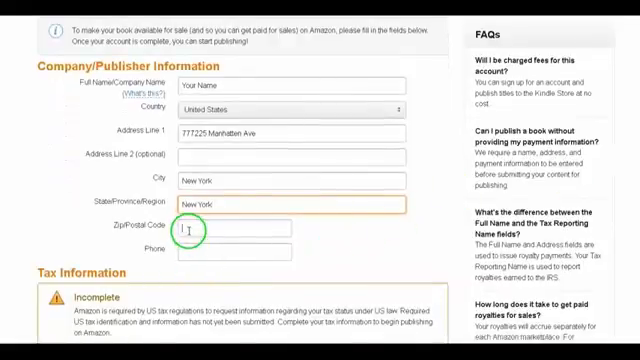
pyautogui.write('100')
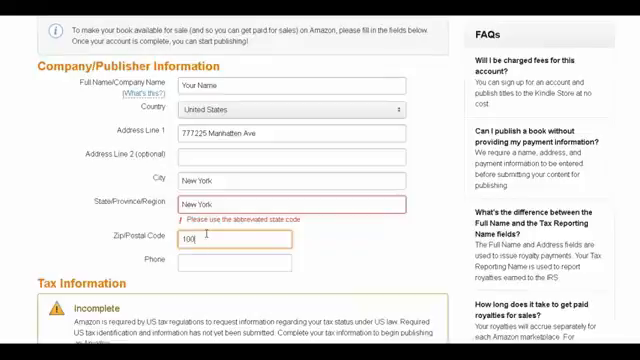
pyautogui.write('555-555-1212')
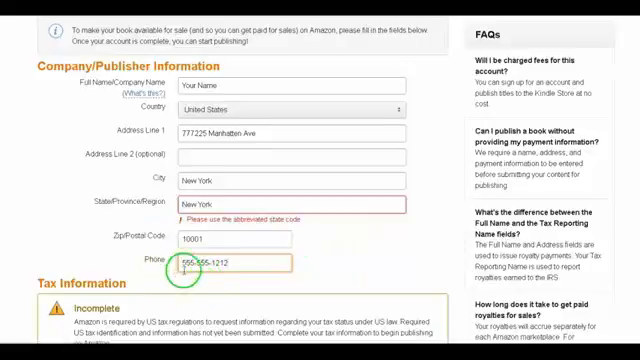
pyautogui.scroll(-3)
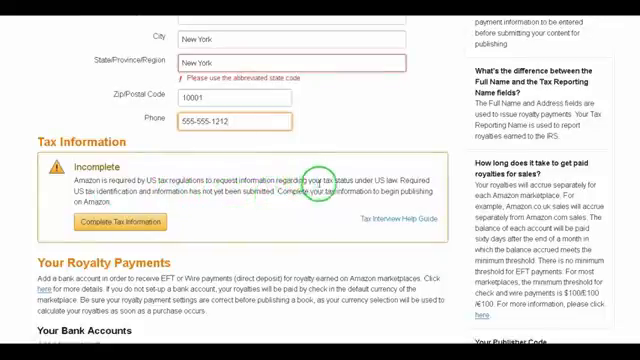
pyautogui.moveTo(396, 188)
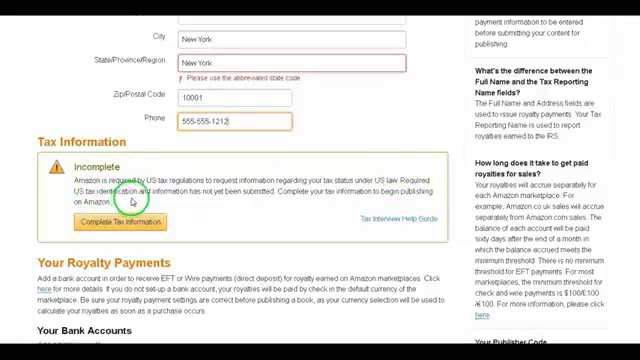
pyautogui.moveTo(190, 204)
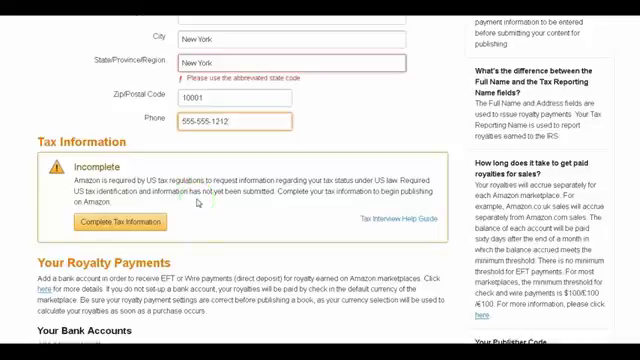
pyautogui.click(230, 124)
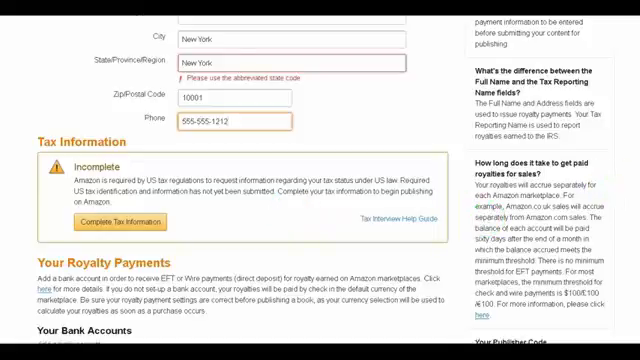
pyautogui.scroll(-3)
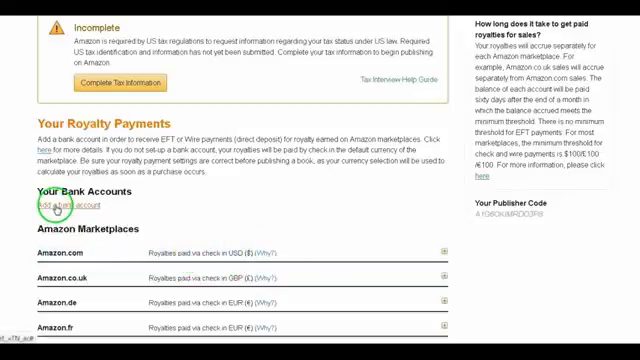
# Step: Dismiss the bank account form and set Amazon.com royalties to be paid by check in US dollars
pyautogui.click(60, 206)
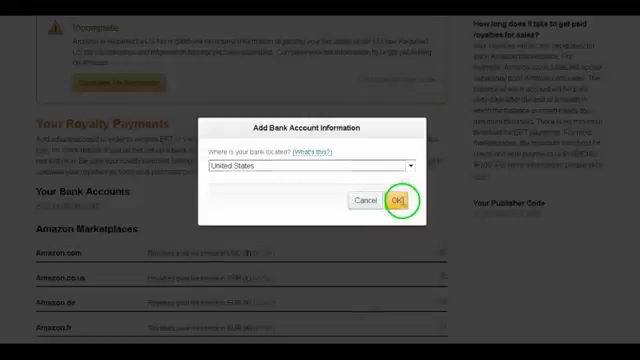
pyautogui.click(392, 200)
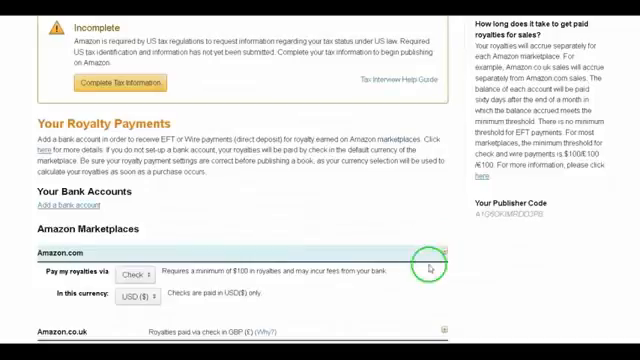
pyautogui.moveTo(220, 284)
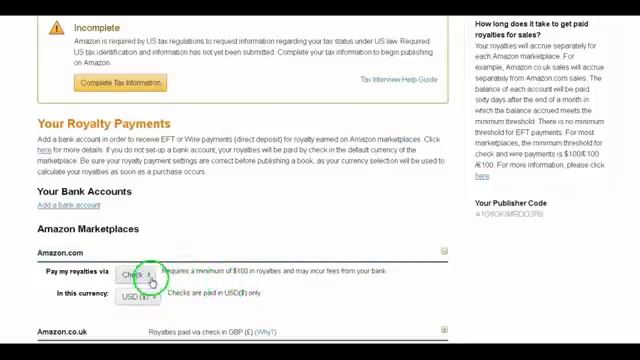
pyautogui.click(132, 276)
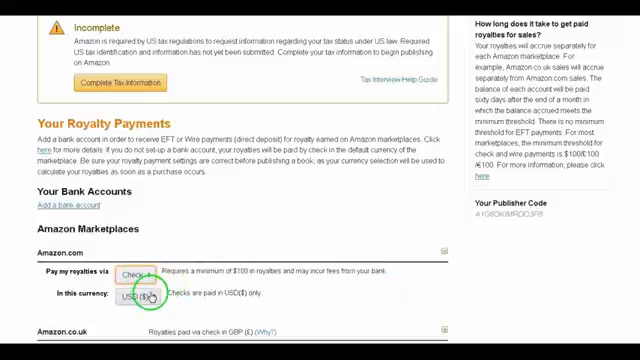
pyautogui.moveTo(520, 230)
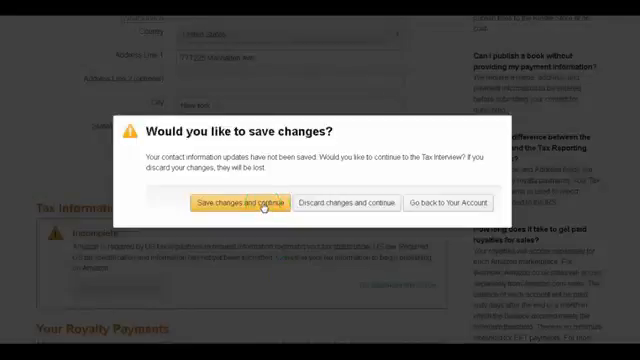
pyautogui.moveTo(236, 204)
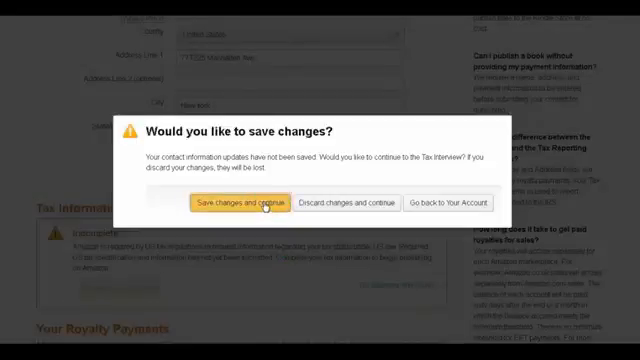
# Step: Choose 'Save changes and continue', which returns an error requiring an abbreviated state code
pyautogui.click(248, 200)
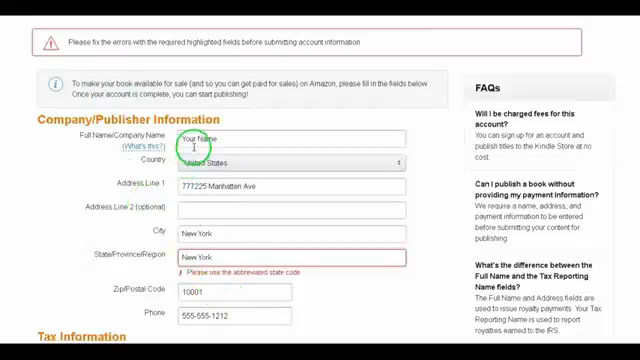
pyautogui.moveTo(262, 136)
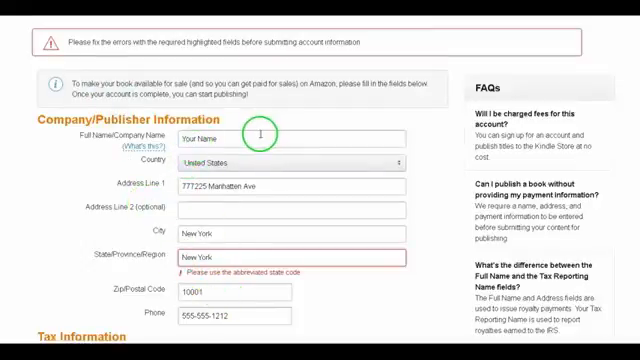
pyautogui.moveTo(230, 204)
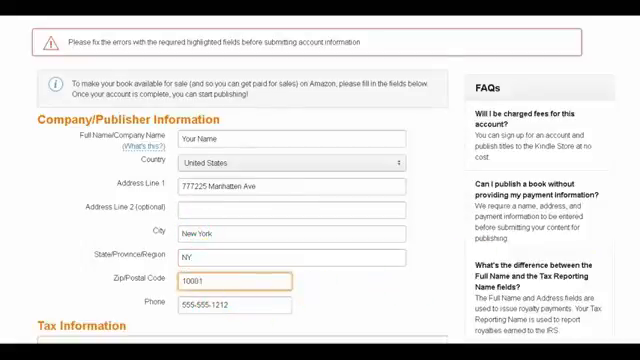
# Step: Scroll down the form after replacing the state with the abbreviated code NY
pyautogui.scroll(-3)
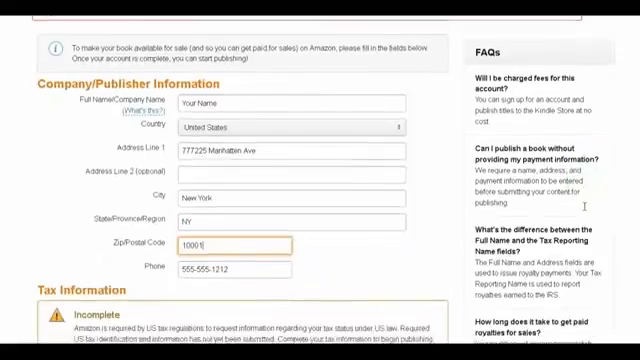
pyautogui.scroll(-3)
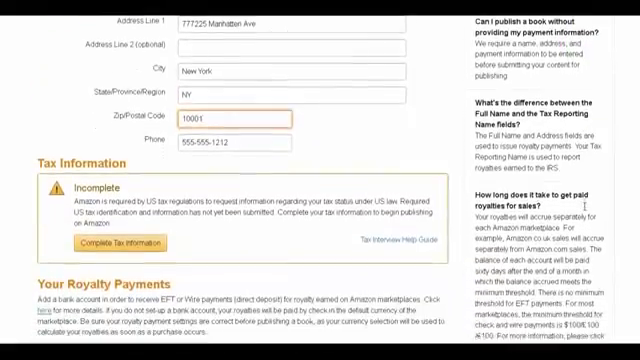
pyautogui.scroll(-3)
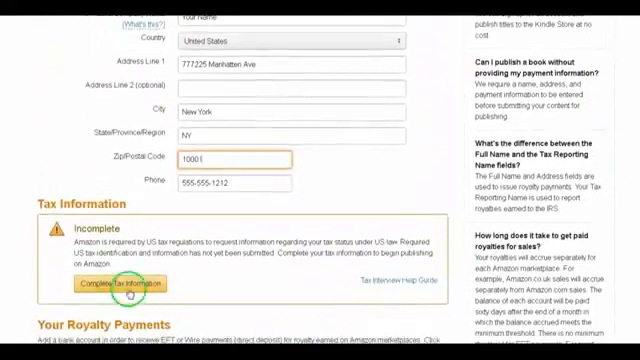
# Step: Start Complete Tax Information so the save-changes prompt appears again
pyautogui.click(126, 288)
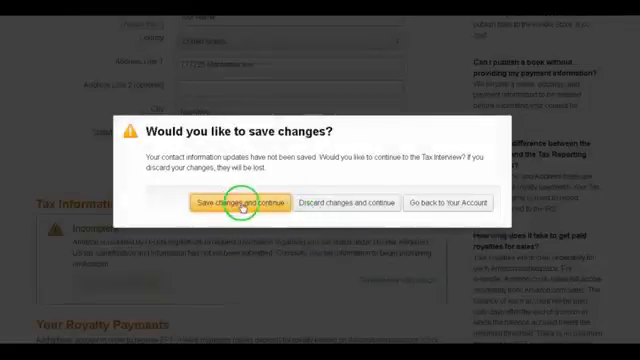
pyautogui.moveTo(456, 204)
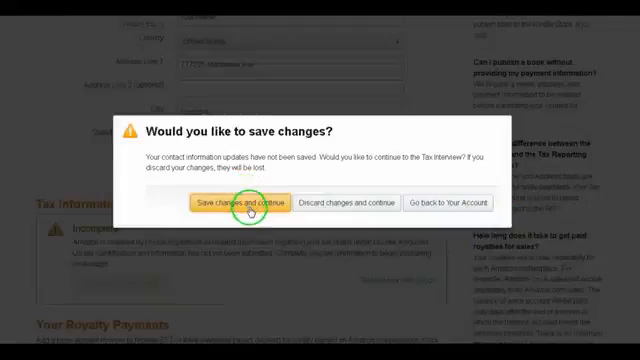
pyautogui.moveTo(338, 208)
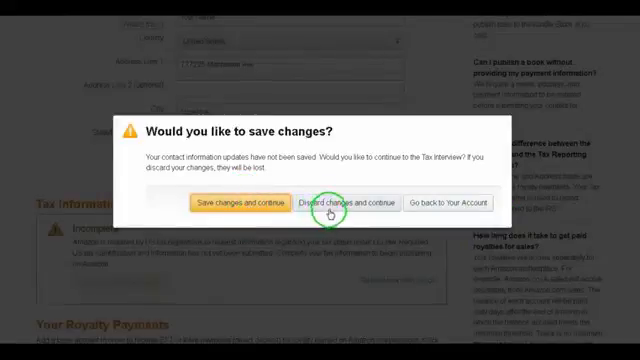